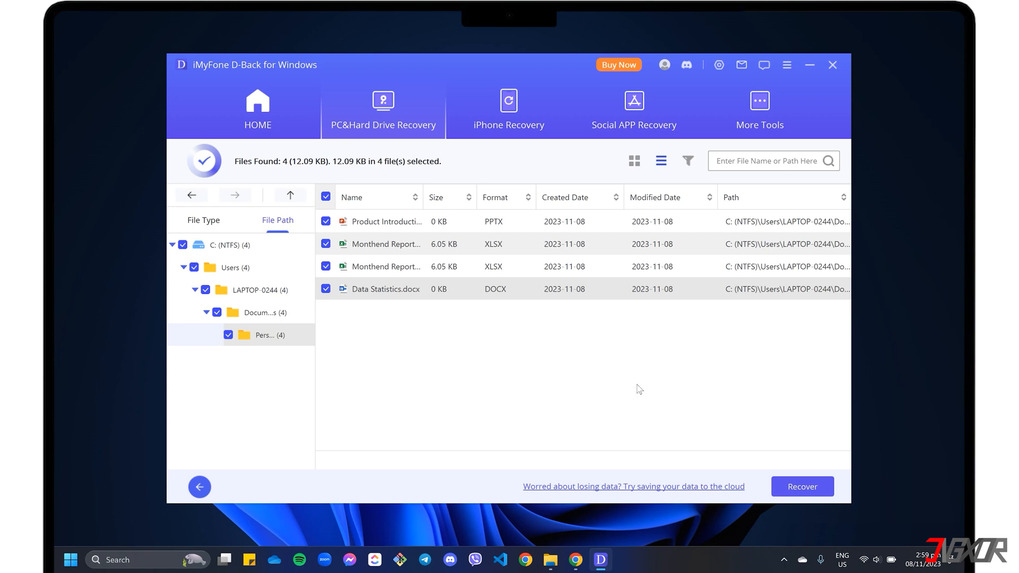
# - Exit D-Back from the results of the four found files, returning to the desktop
pyautogui.click(803, 486)
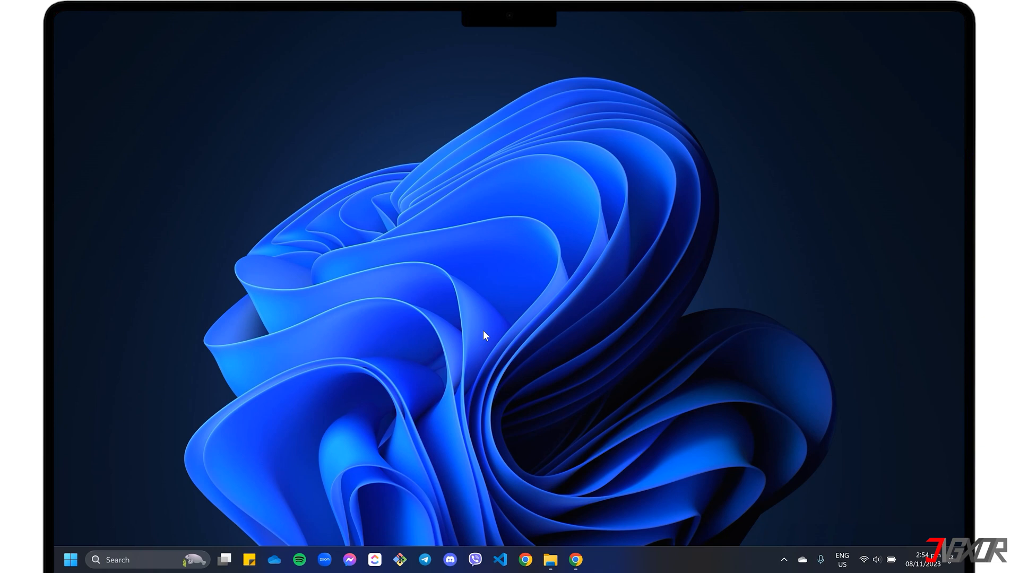
pyautogui.moveTo(571, 565)
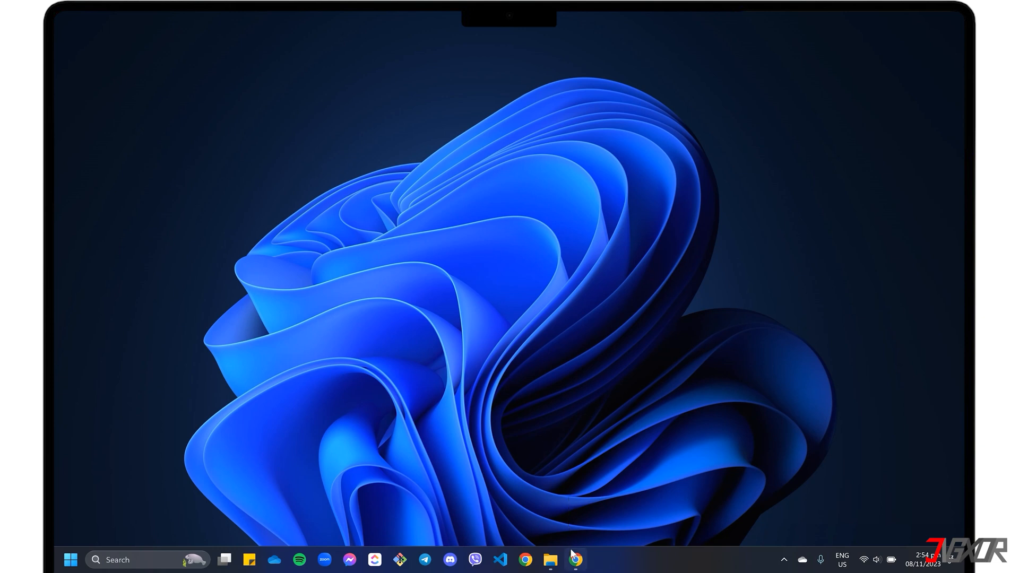
# - Browse the D-Back for Windows product page on the iMyFone website in Chrome
pyautogui.click(575, 559)
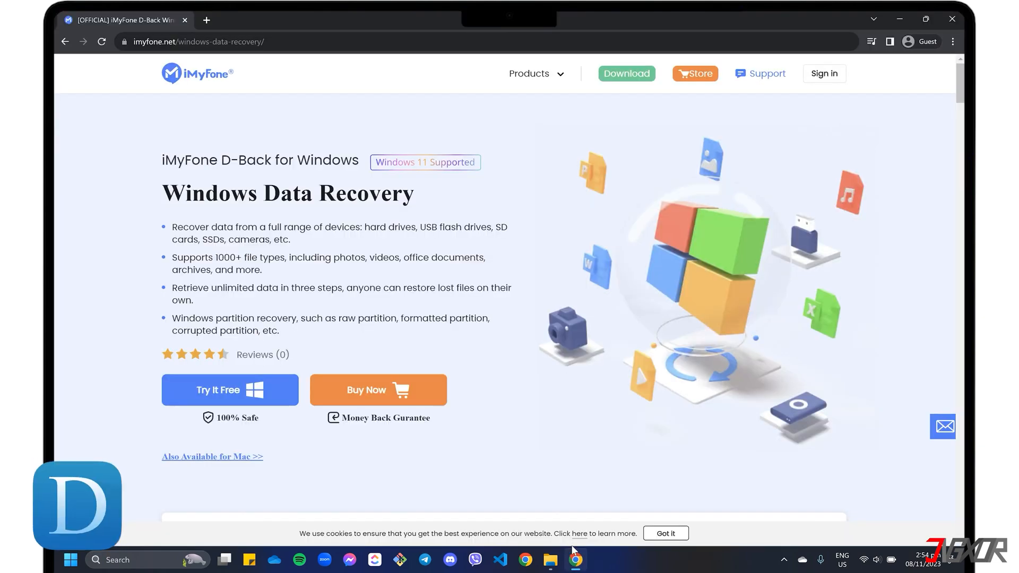
pyautogui.moveTo(313, 179)
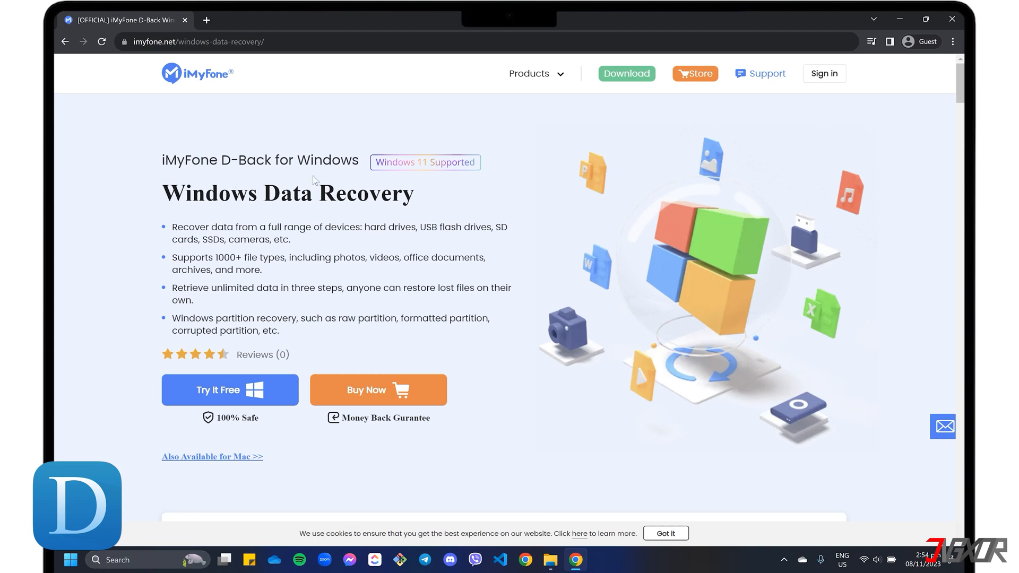
pyautogui.moveTo(532, 393)
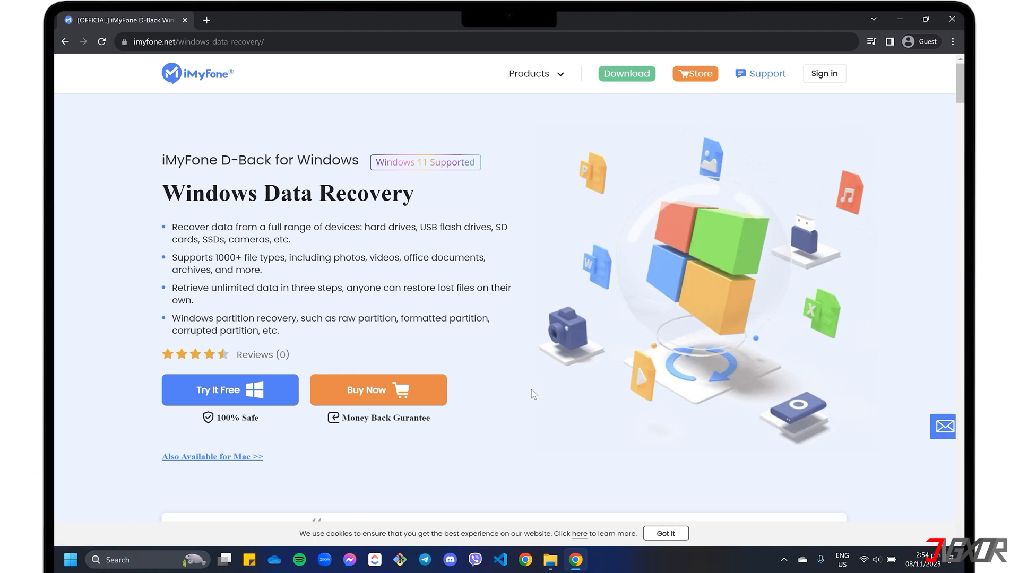
pyautogui.scroll(-3)
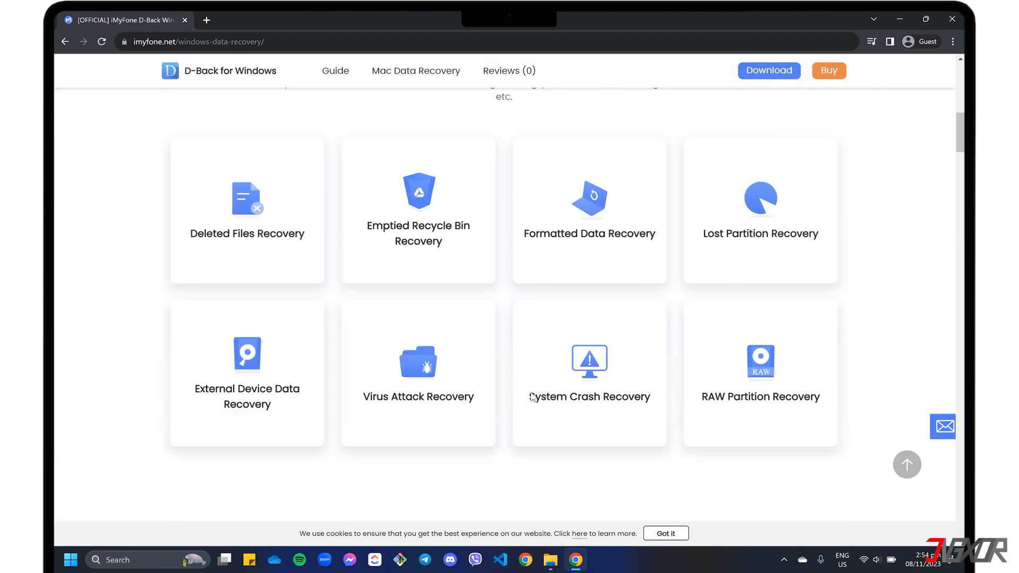
pyautogui.scroll(-3)
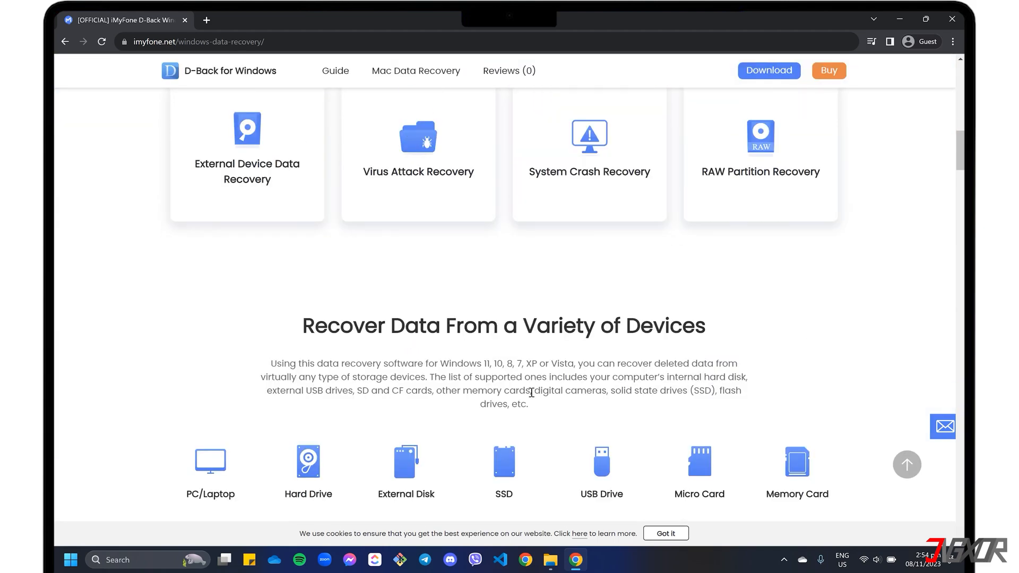
pyautogui.scroll(-3)
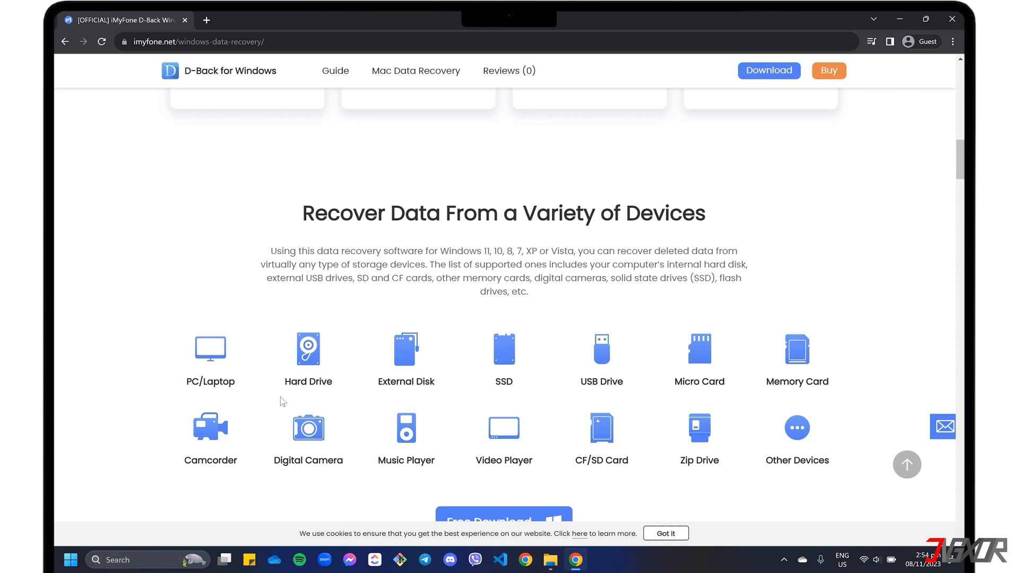
pyautogui.moveTo(766, 484)
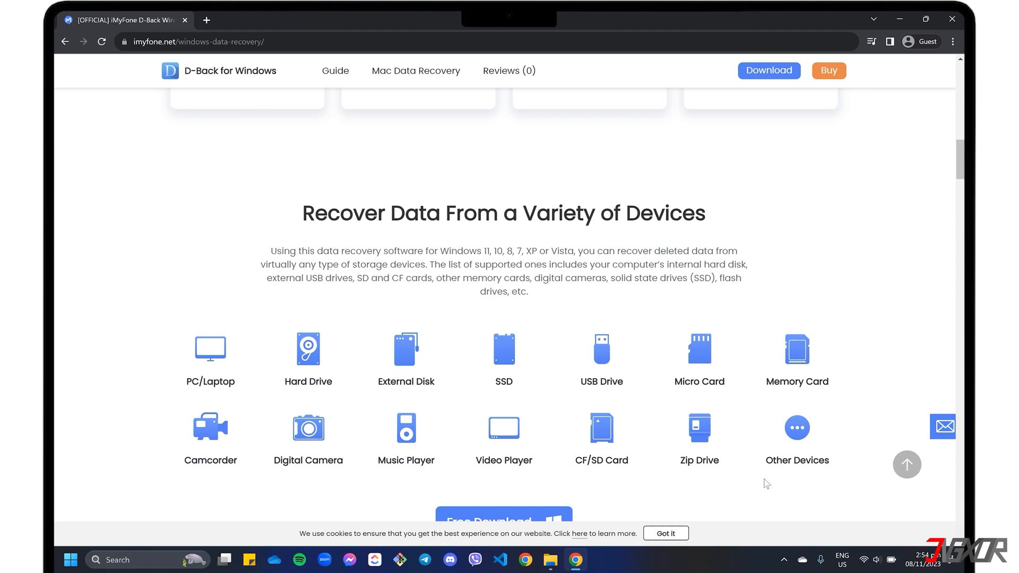
pyautogui.scroll(-3)
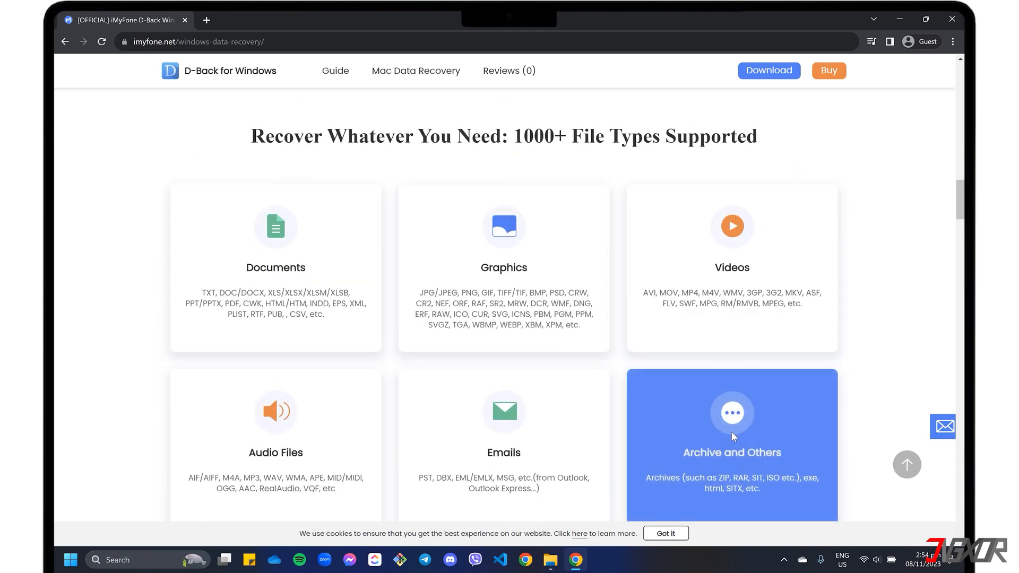
pyautogui.moveTo(733, 434)
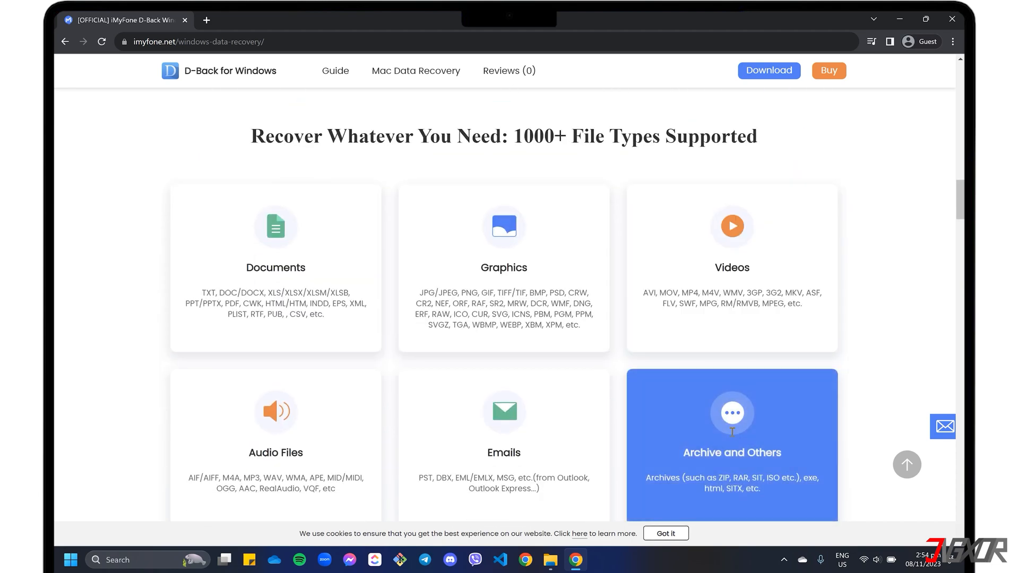
pyautogui.scroll(-3)
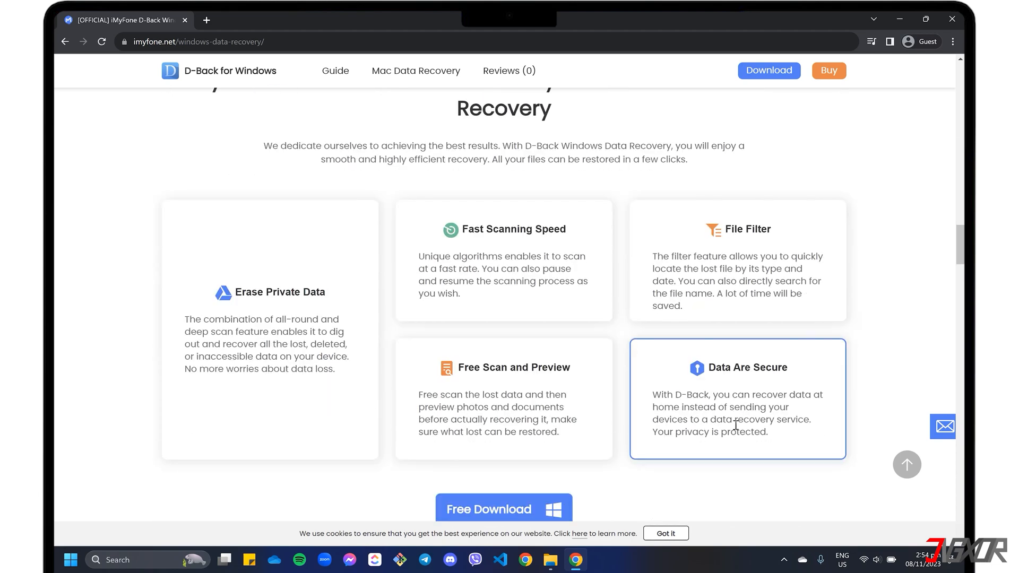
pyautogui.scroll(-3)
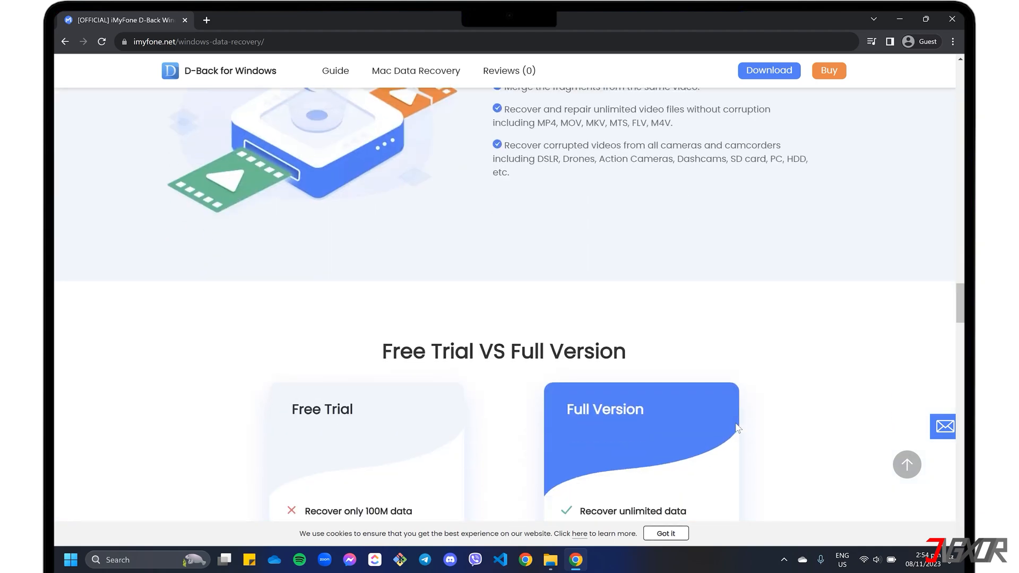
pyautogui.scroll(-3)
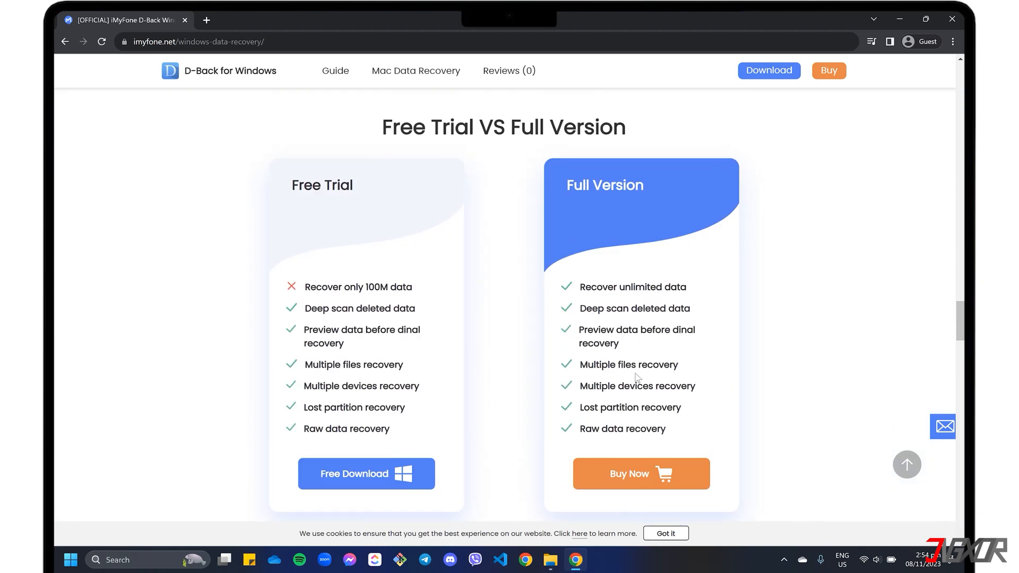
pyautogui.moveTo(919, 471)
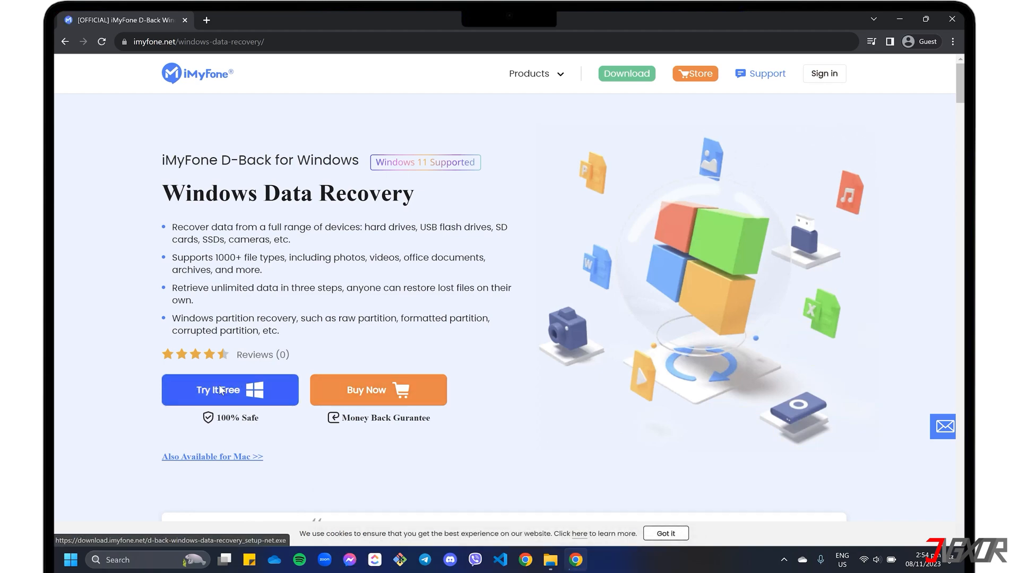
# - Download the free trial installer to Downloads, install D-Back for Windows and launch it
pyautogui.click(230, 390)
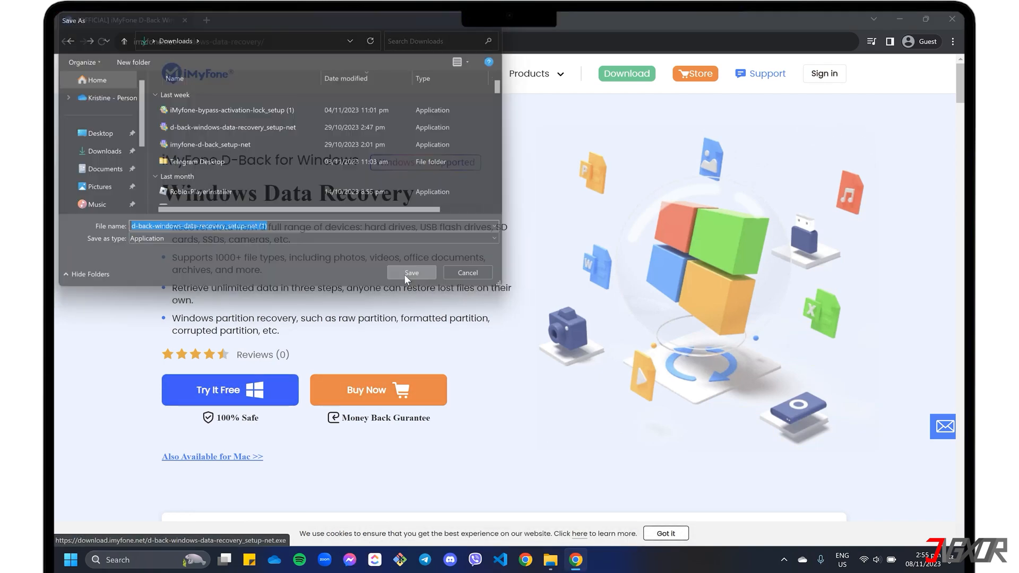
pyautogui.click(412, 272)
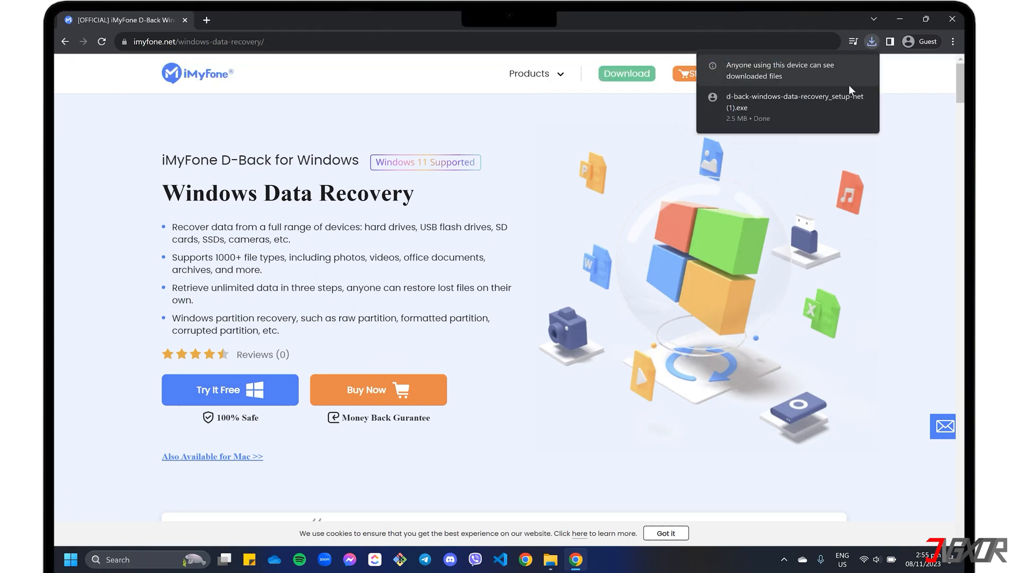
pyautogui.click(794, 102)
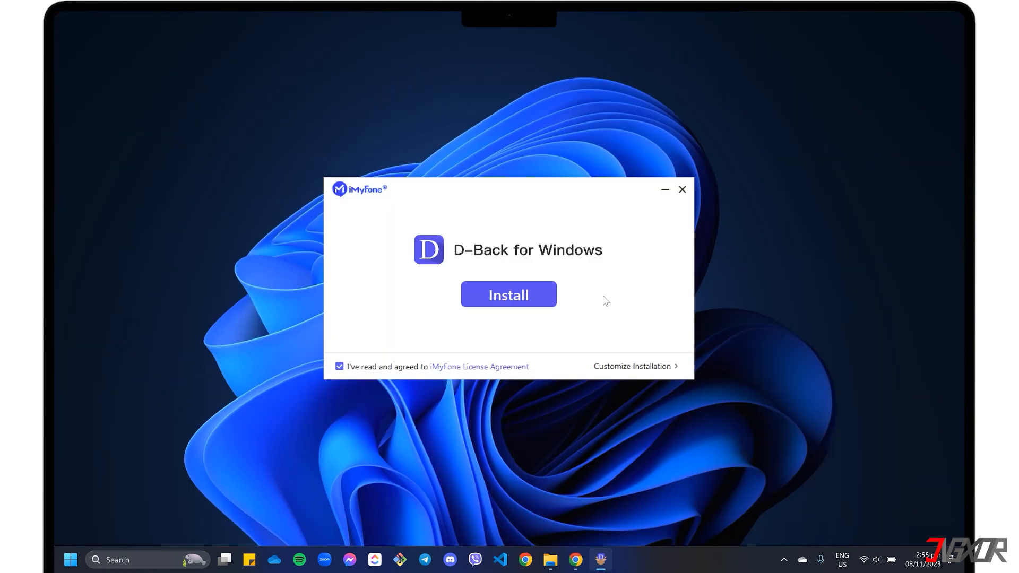
pyautogui.click(509, 295)
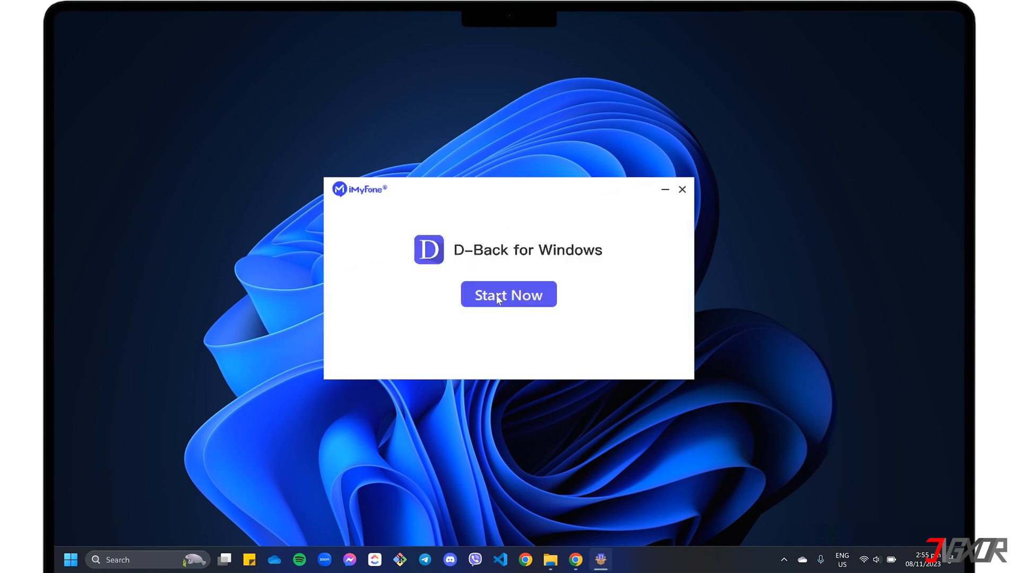
pyautogui.click(508, 295)
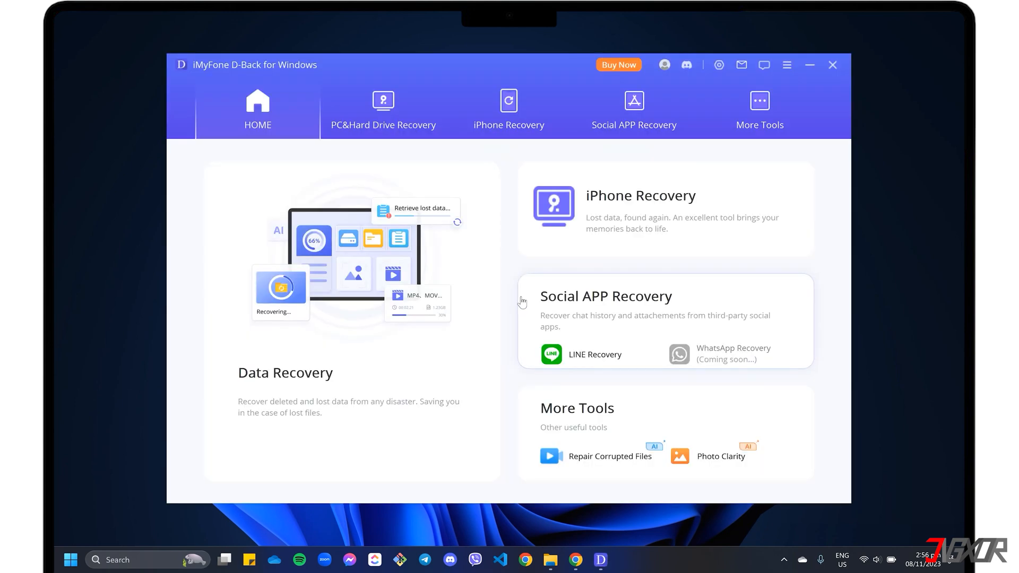
# - In PC&Hard Drive Recovery, pick a specific folder under Documents to scan for deleted files
pyautogui.click(383, 107)
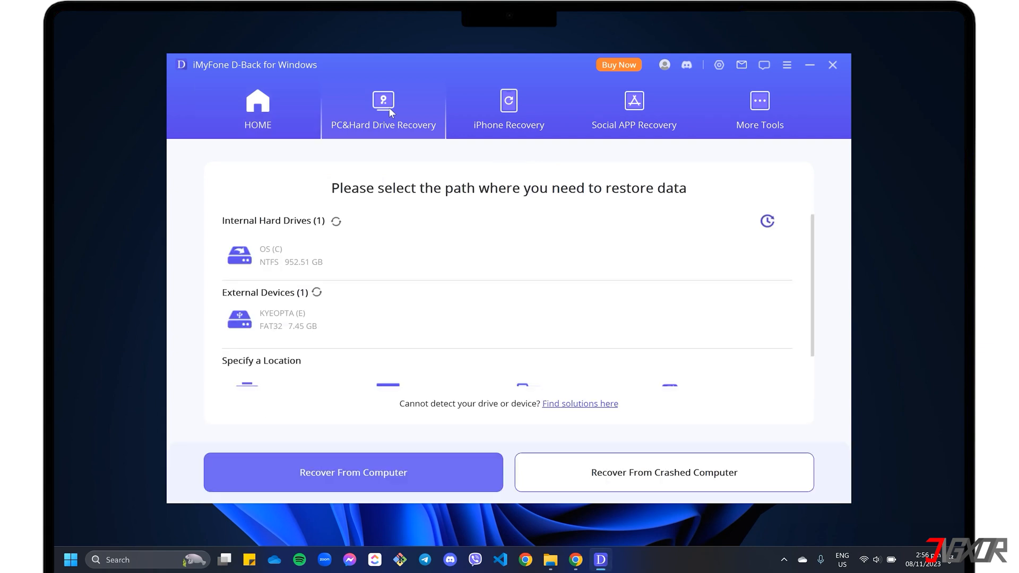
pyautogui.moveTo(484, 295)
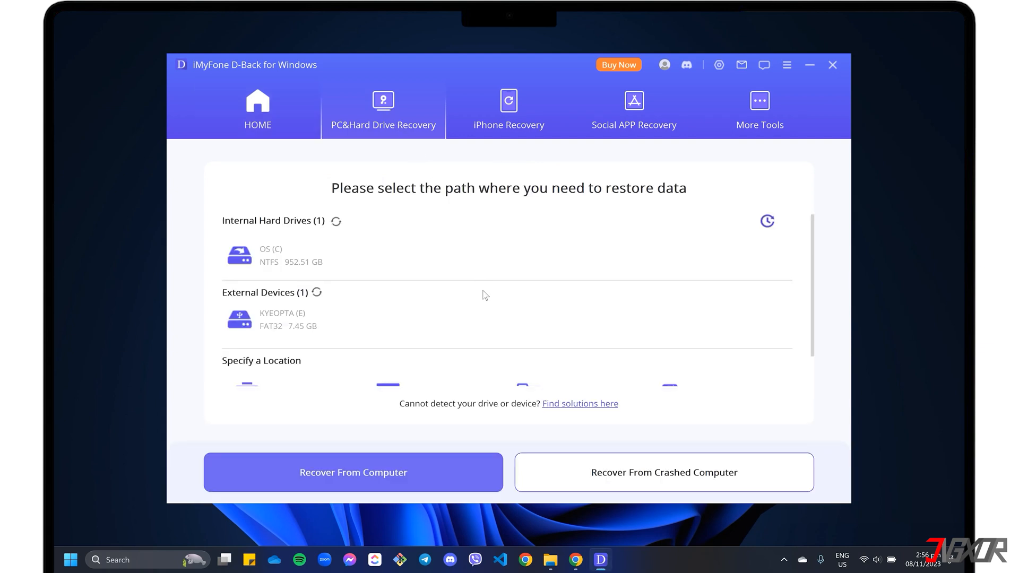
pyautogui.moveTo(496, 314)
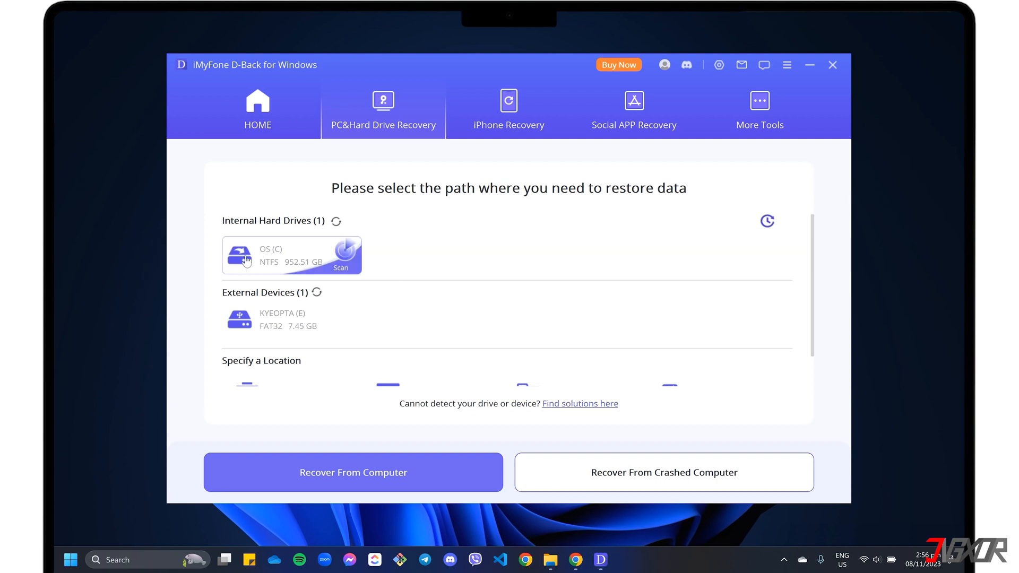
pyautogui.moveTo(314, 257)
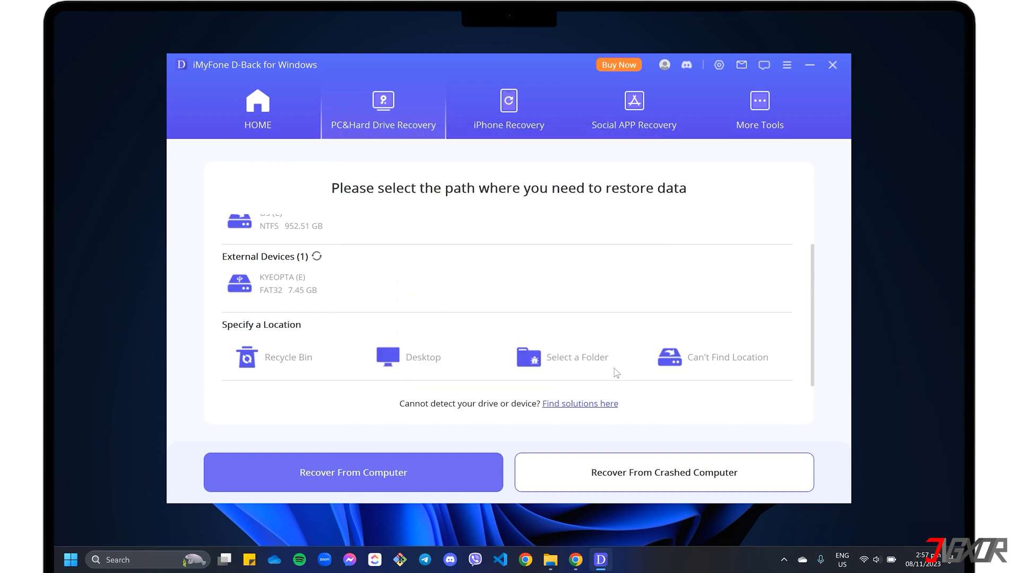
pyautogui.click(354, 473)
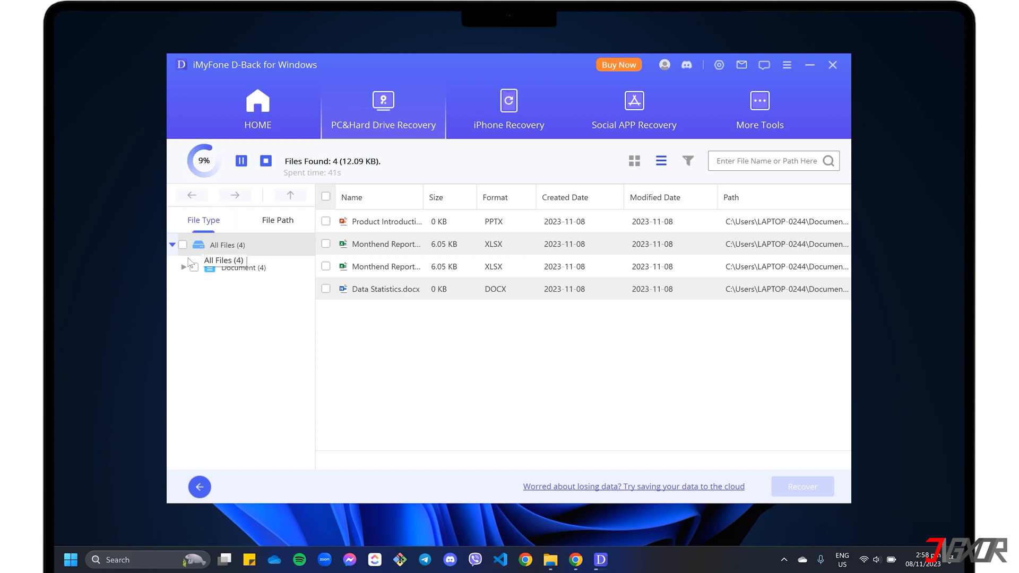
# - Browse results by File Path, drilling down C:, Users and Documents to the folder with the four documents
pyautogui.click(183, 267)
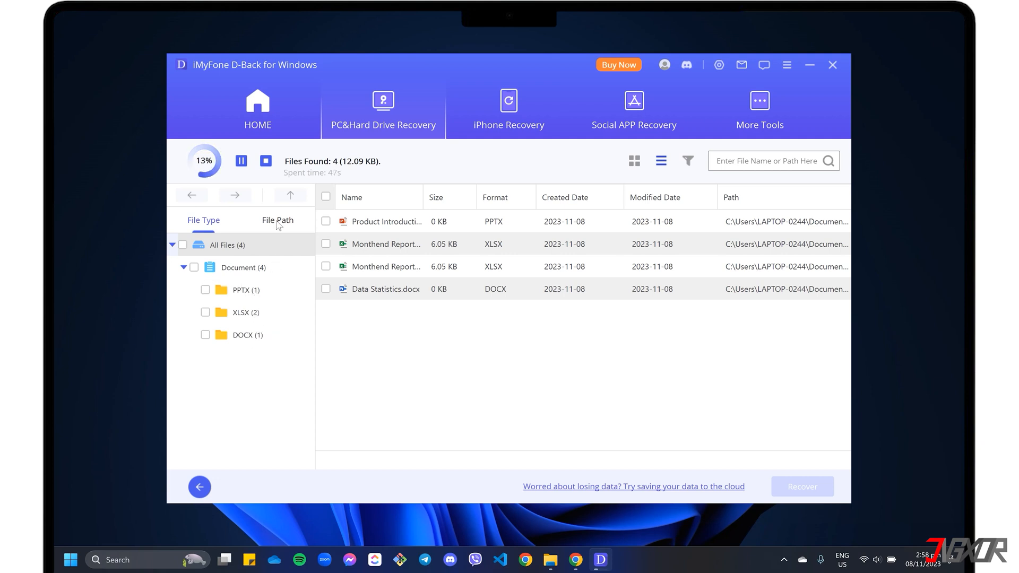
pyautogui.click(278, 221)
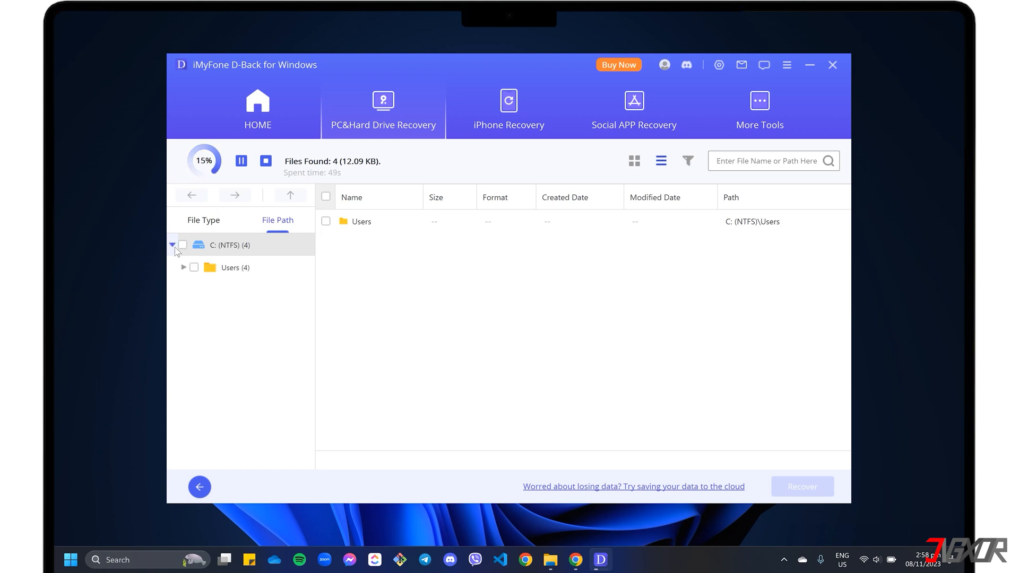
pyautogui.click(182, 268)
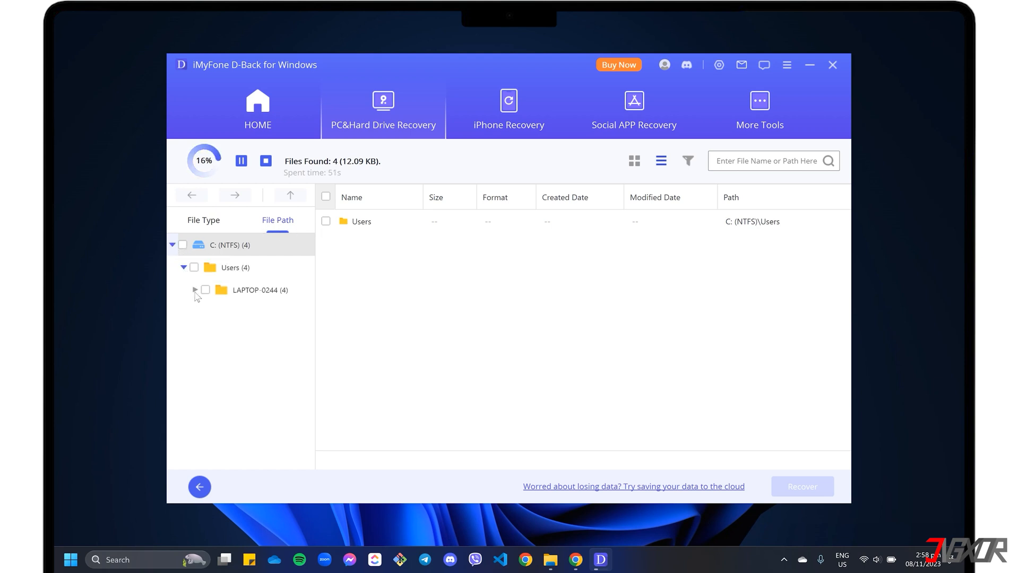
pyautogui.click(195, 290)
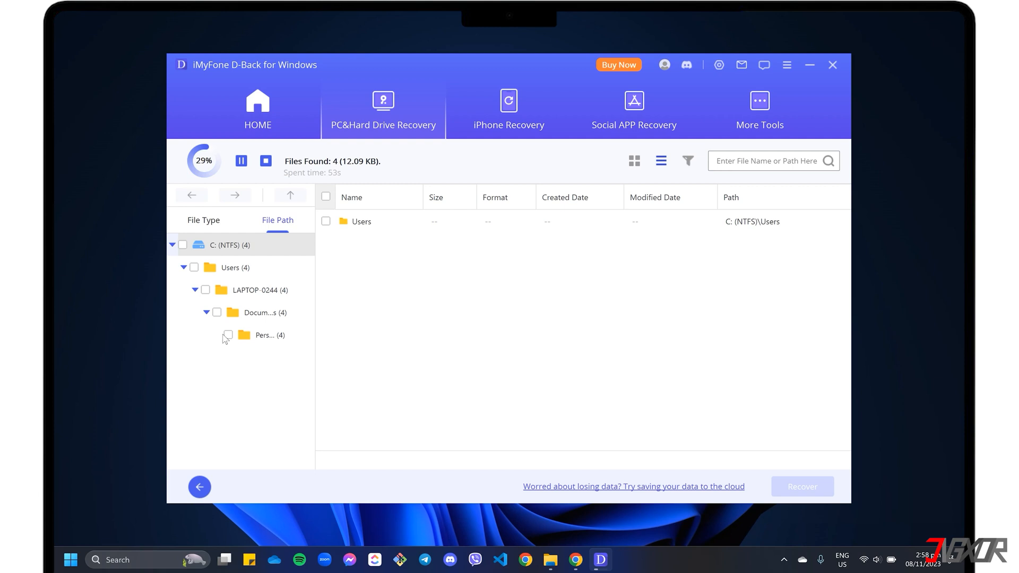
pyautogui.click(265, 335)
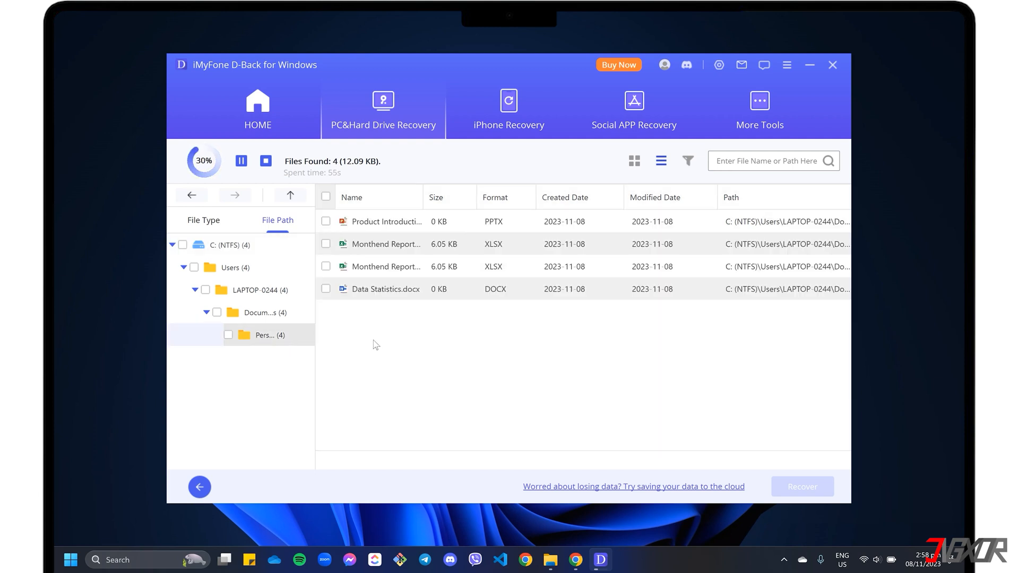
pyautogui.moveTo(490, 347)
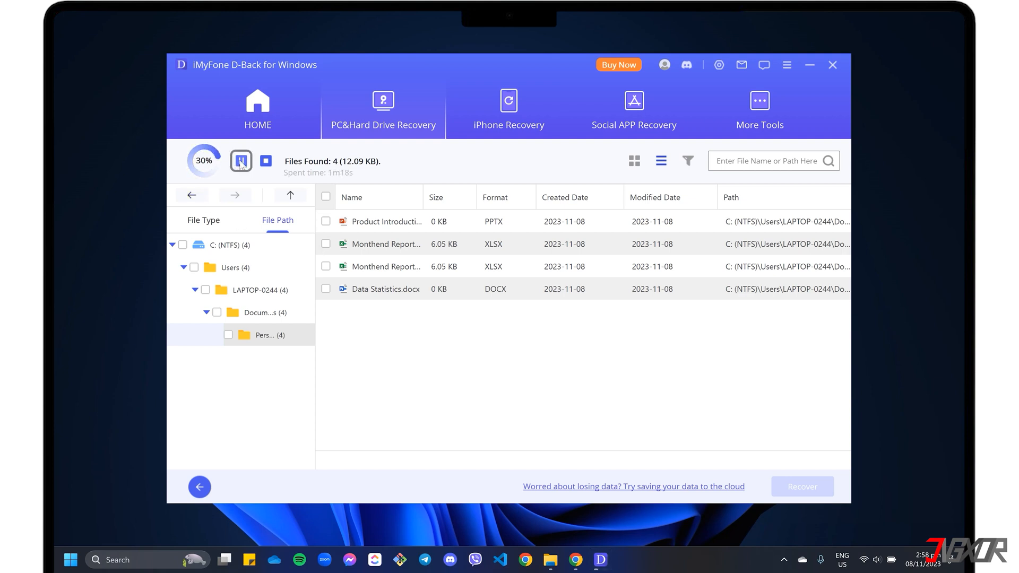
# - Pause and stop the running scan, confirming it and acknowledging completion
pyautogui.click(265, 161)
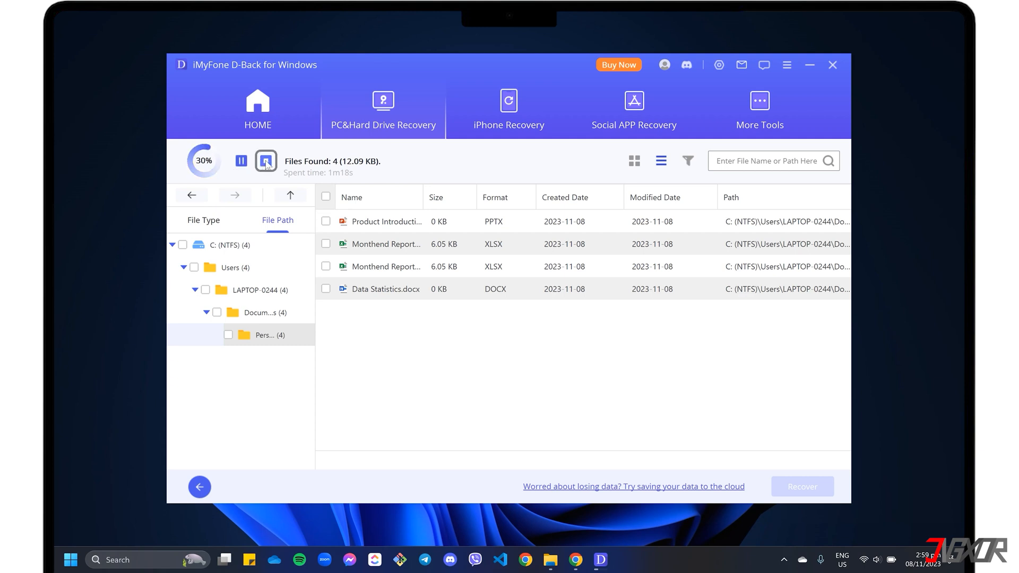
pyautogui.click(265, 162)
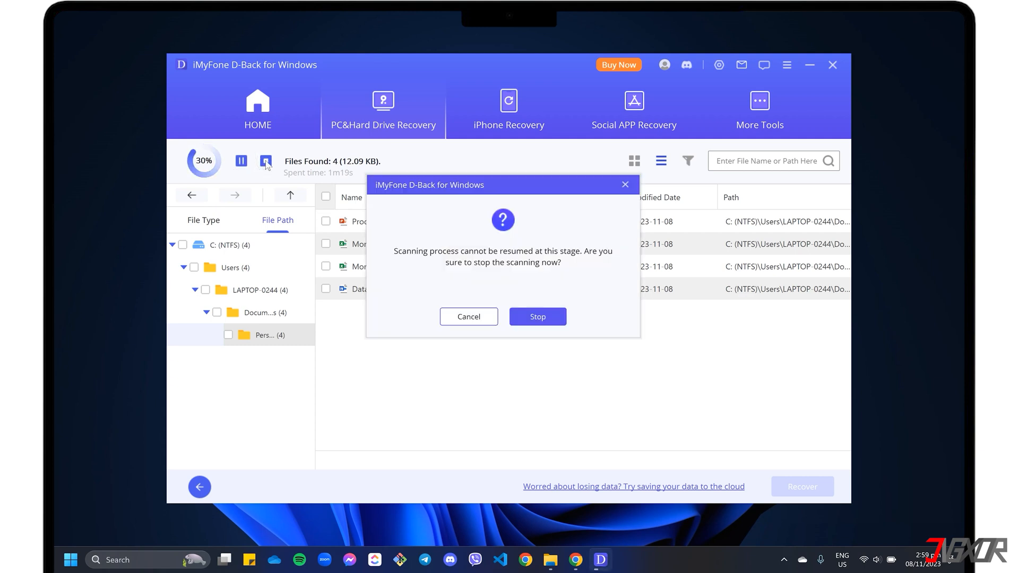
pyautogui.click(537, 317)
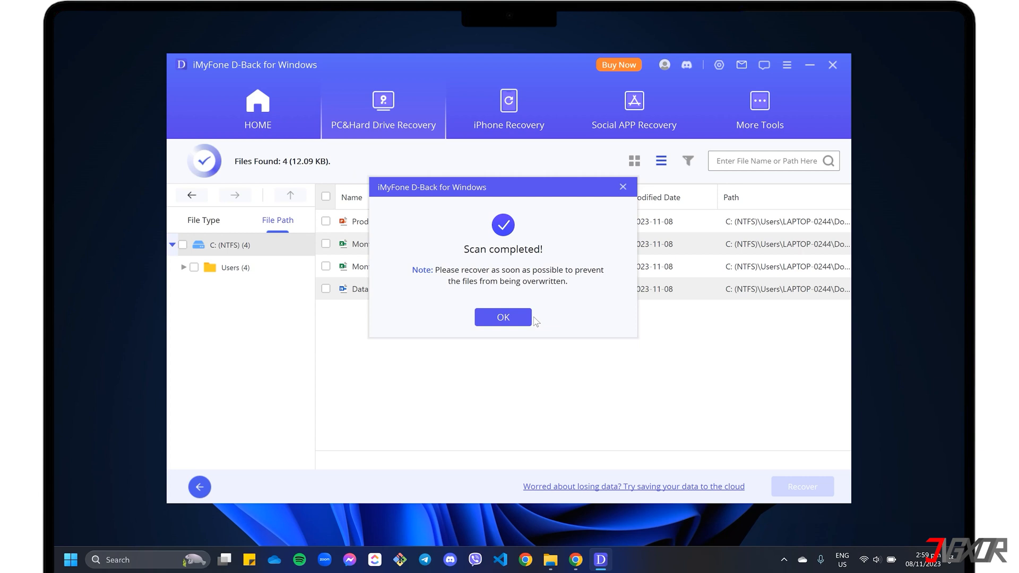
pyautogui.click(503, 316)
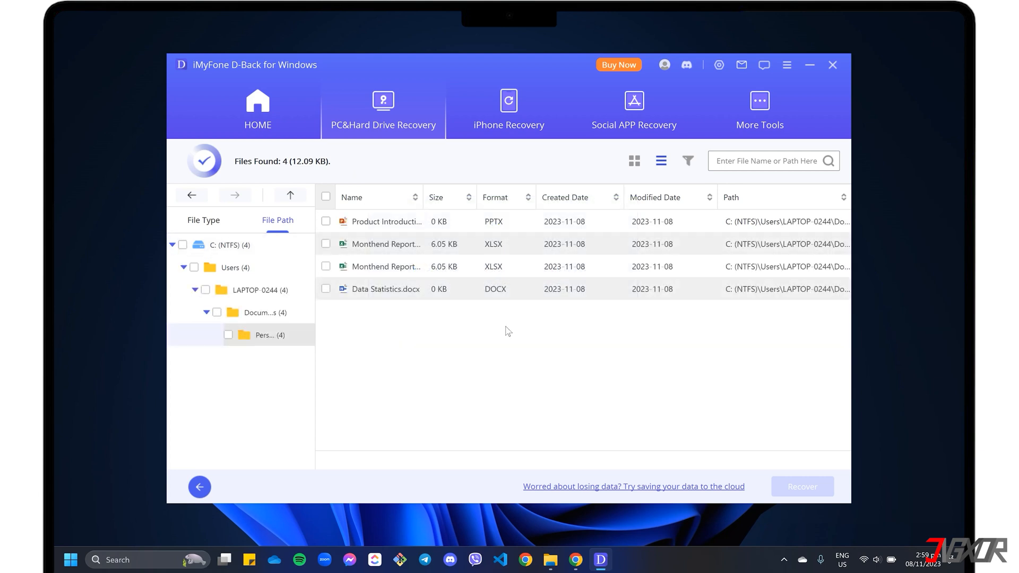
# - Mark all four found files, including Data Statistics, and start recovering them
pyautogui.click(325, 221)
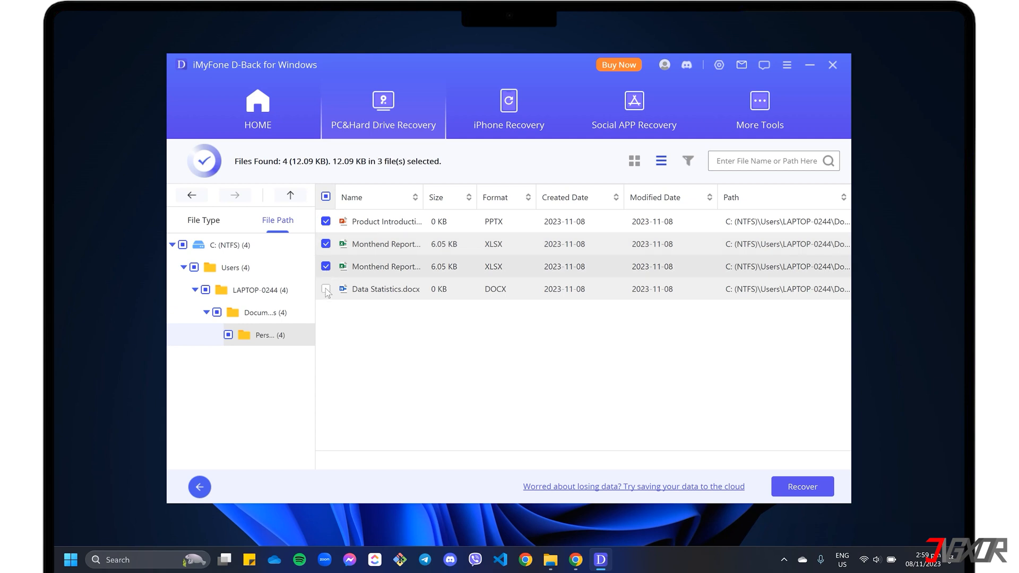
pyautogui.click(325, 288)
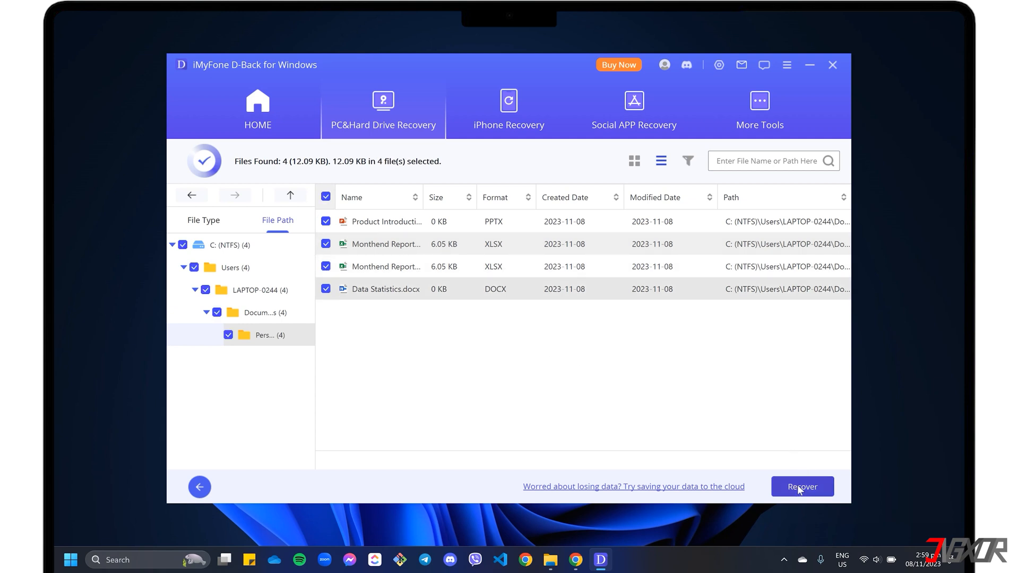
pyautogui.click(802, 487)
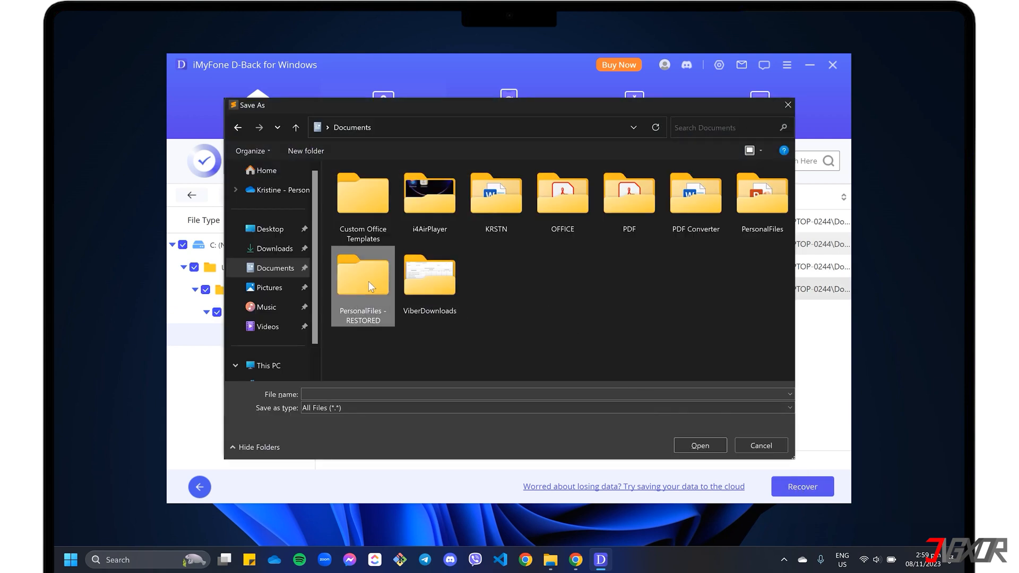
# - Save the four recovered files into PersonalFiles - RESTORED in Documents, then close D-Back
pyautogui.doubleClick(363, 278)
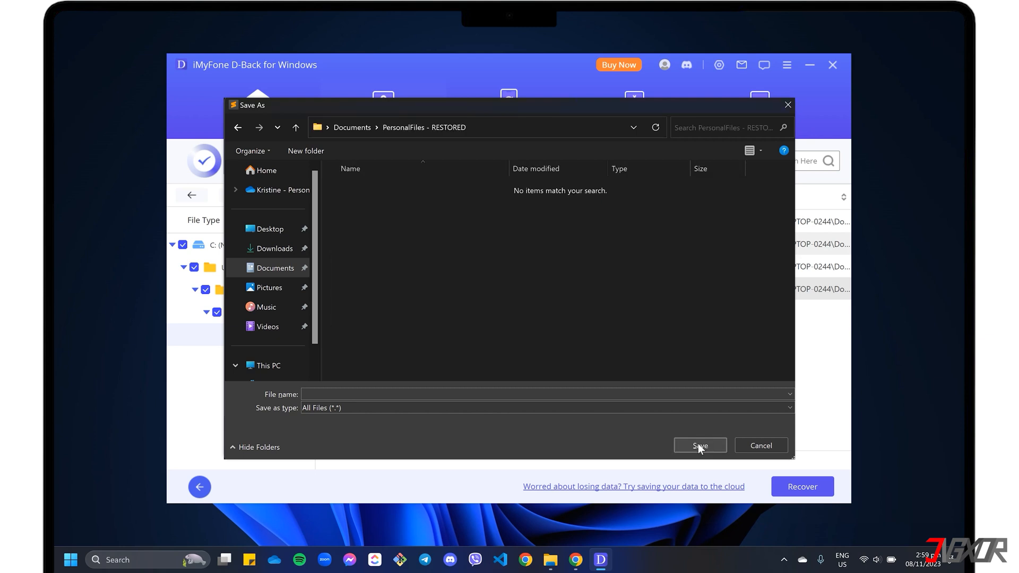
pyautogui.click(700, 445)
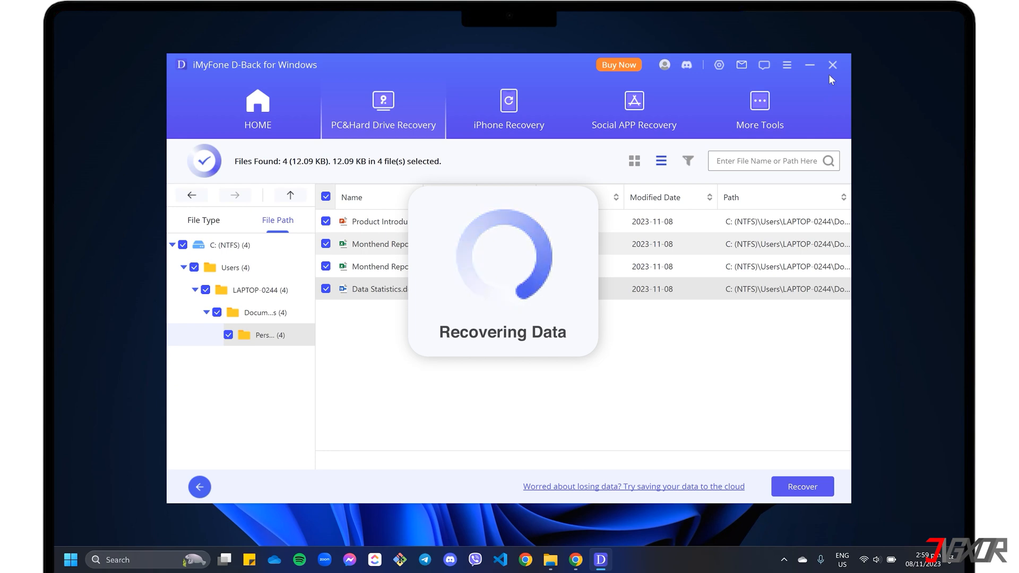
pyautogui.click(832, 65)
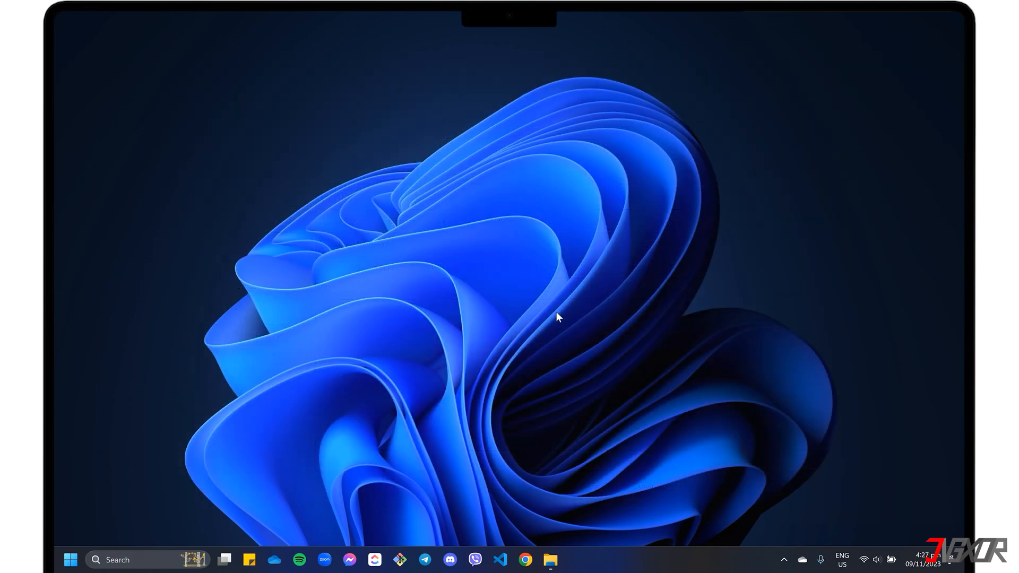
# - In File Explorer, show the PersonalFiles - RESTORED folder holding the four recovered documents
pyautogui.click(550, 560)
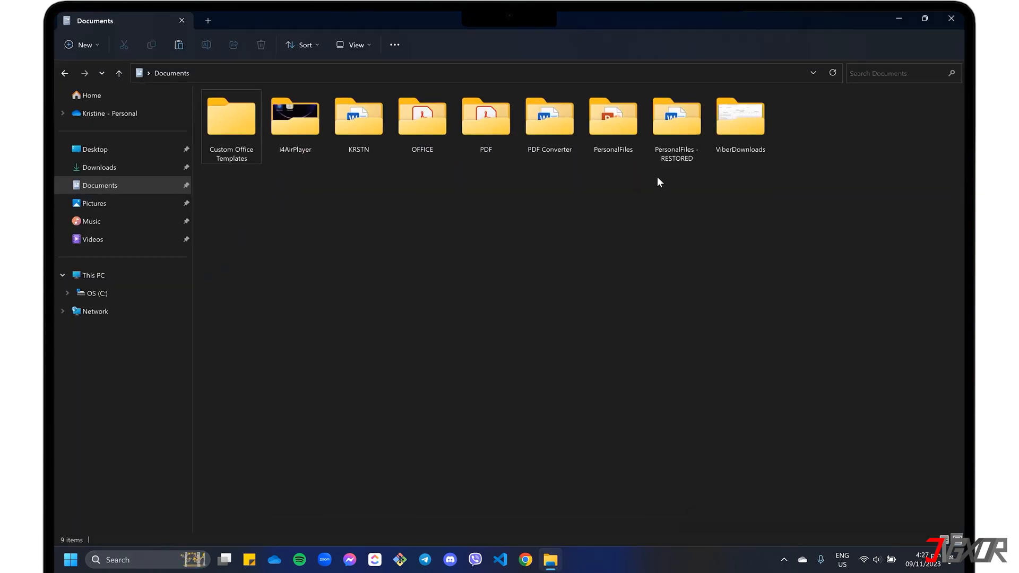
pyautogui.doubleClick(676, 117)
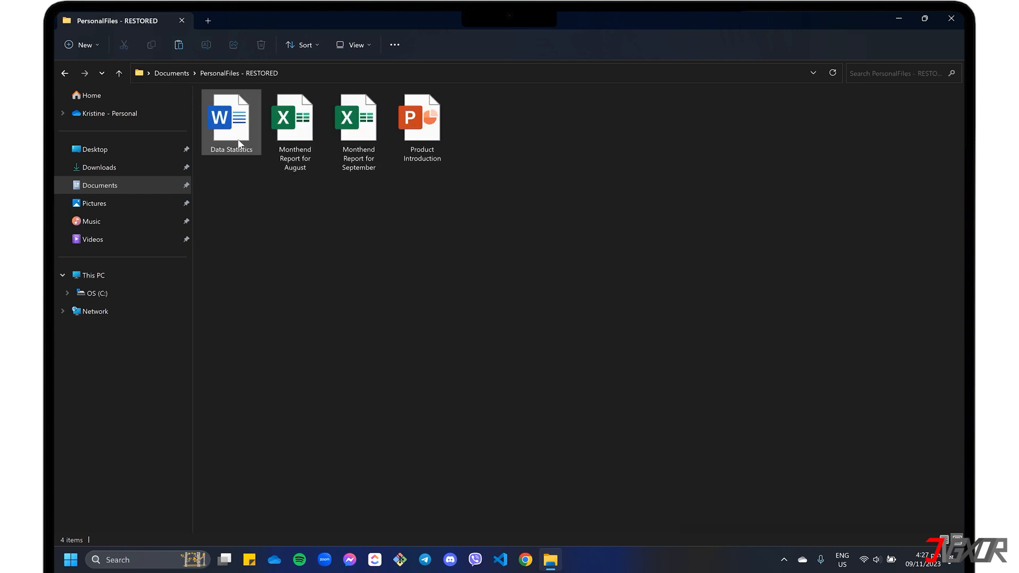
pyautogui.click(592, 158)
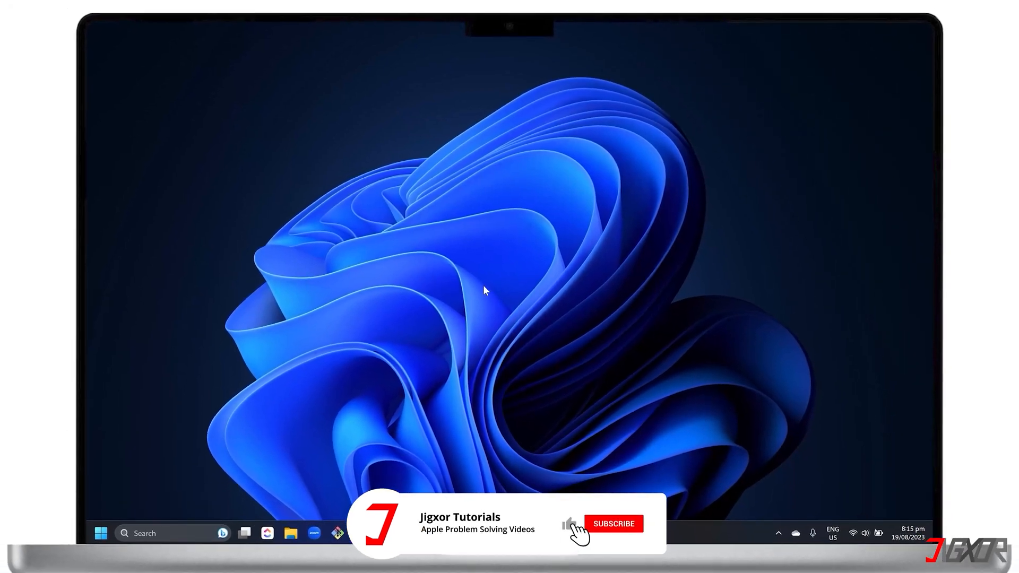
pyautogui.click(614, 523)
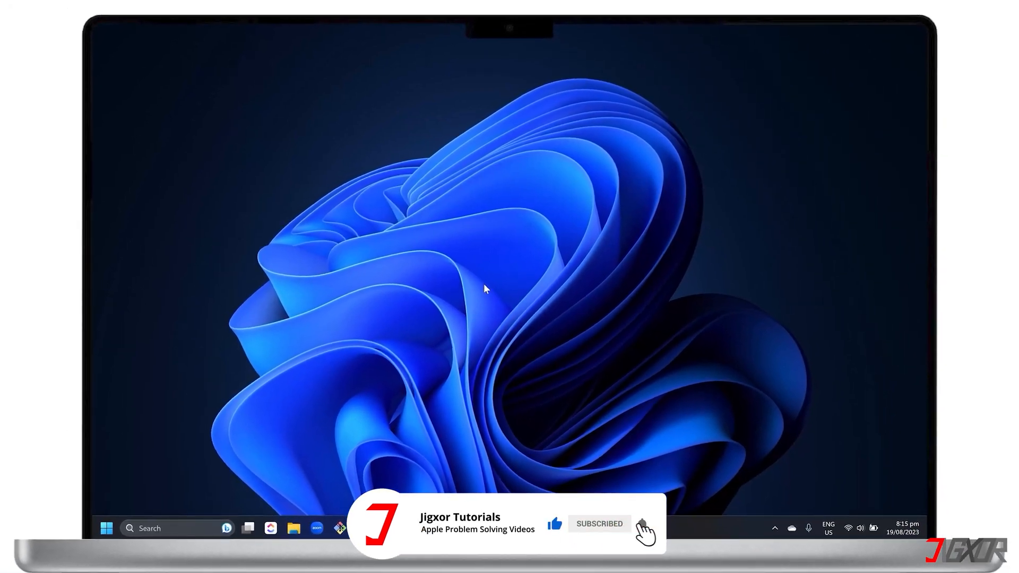